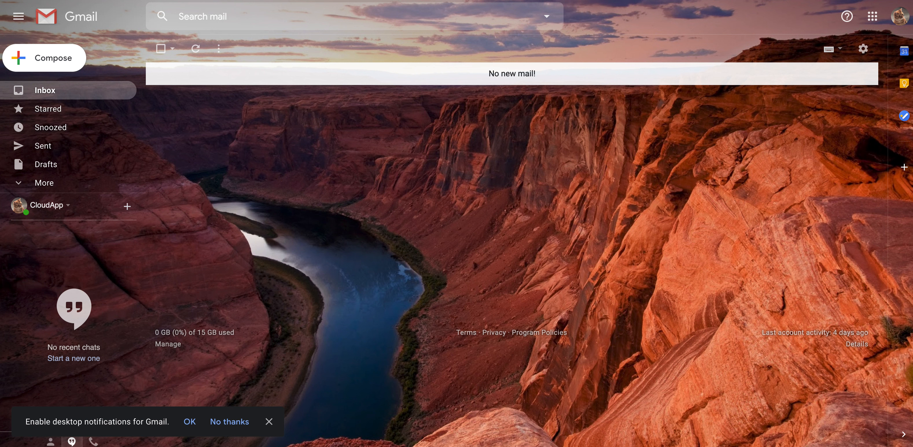
{"action": "mouse_move", "coordinate": [154, 425]}
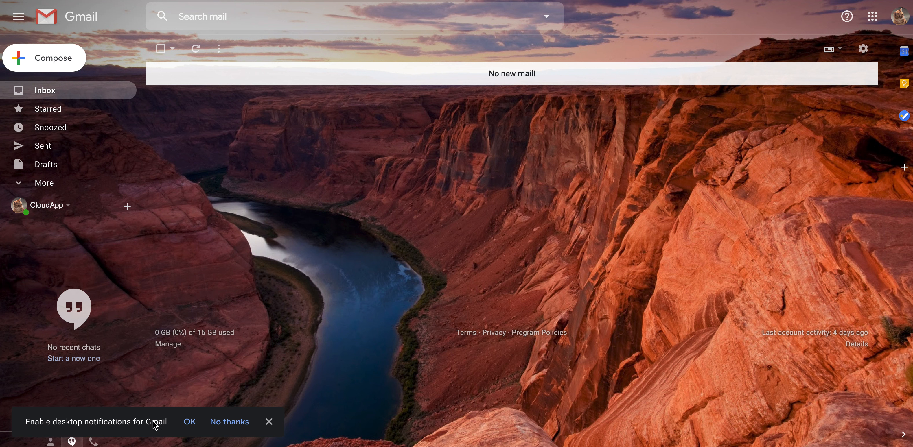
{"action": "mouse_move", "coordinate": [210, 418]}
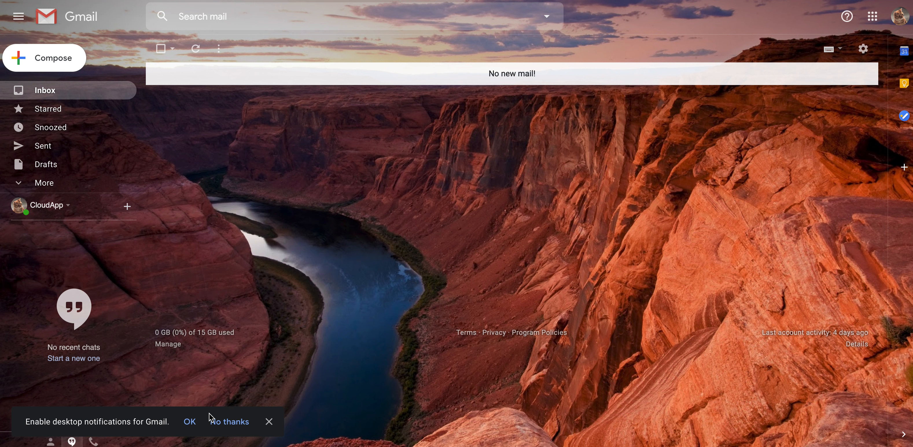
{"action": "mouse_move", "coordinate": [109, 431]}
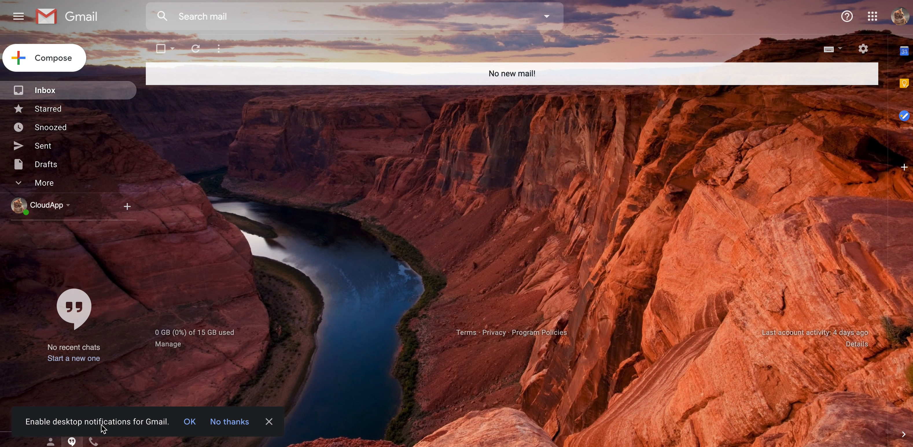
{"action": "mouse_move", "coordinate": [192, 421]}
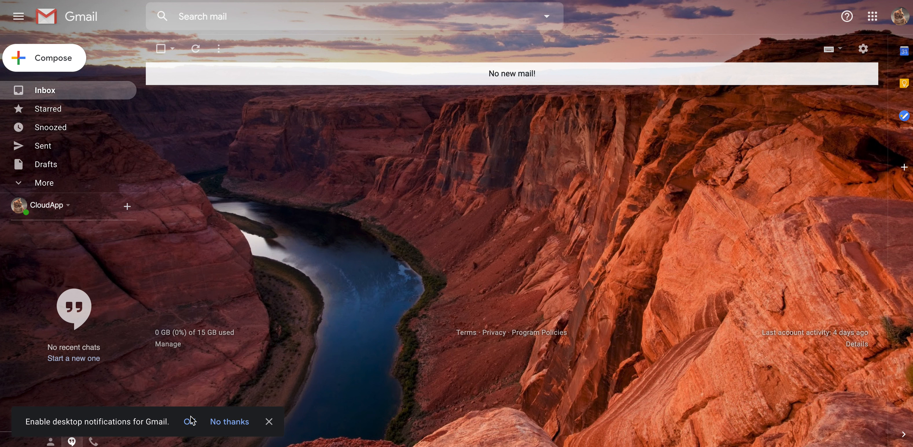
{"action": "mouse_move", "coordinate": [440, 237]}
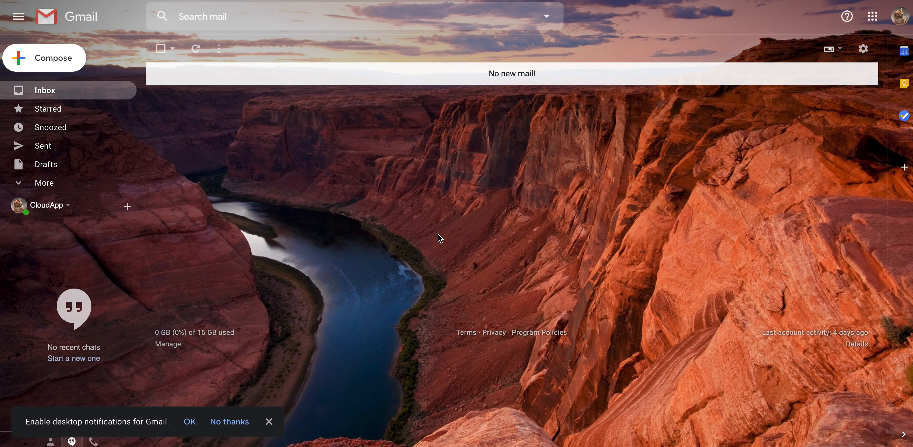
Step: Reach Gmail's full General settings page from the gear icon's quick settings menu
{"action": "left_click", "coordinate": [863, 50]}
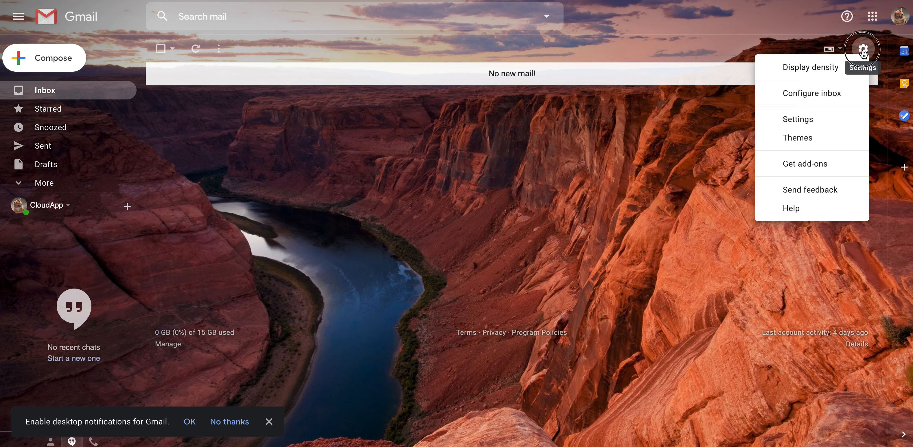
{"action": "left_click", "coordinate": [798, 120]}
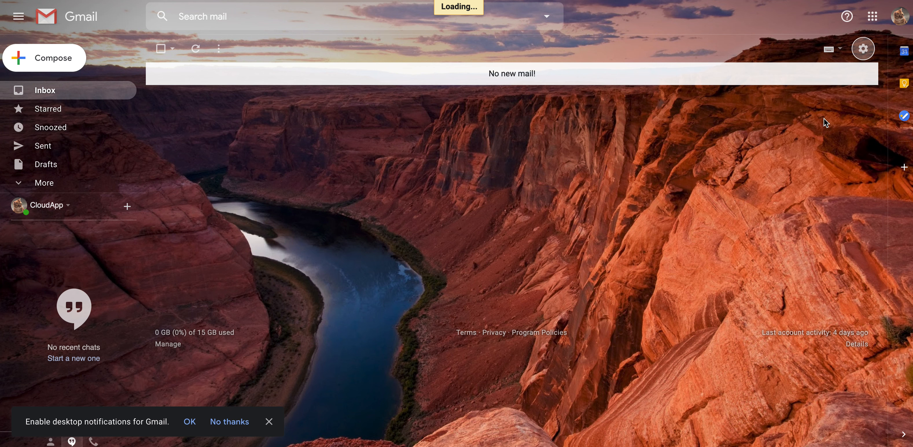
{"action": "left_click", "coordinate": [862, 48]}
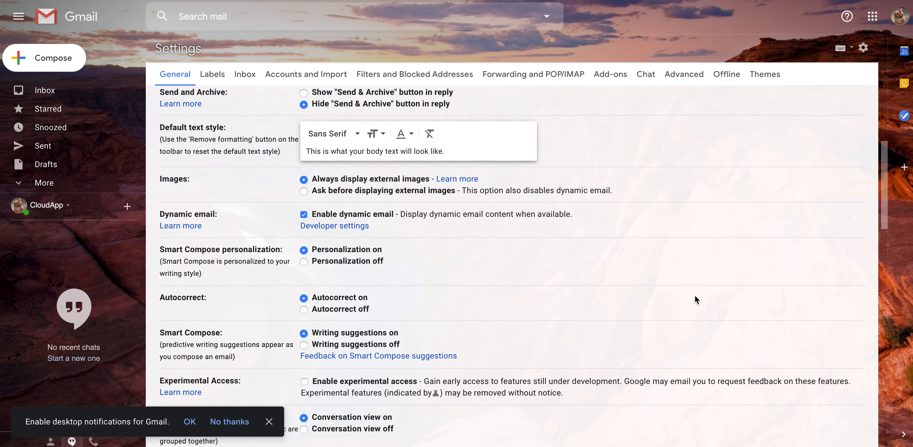
Step: Scroll the General tab down to the Desktop notifications section showing new-mail, important-mail and off
{"action": "scroll", "scroll_direction": "down", "scroll_amount": 3}
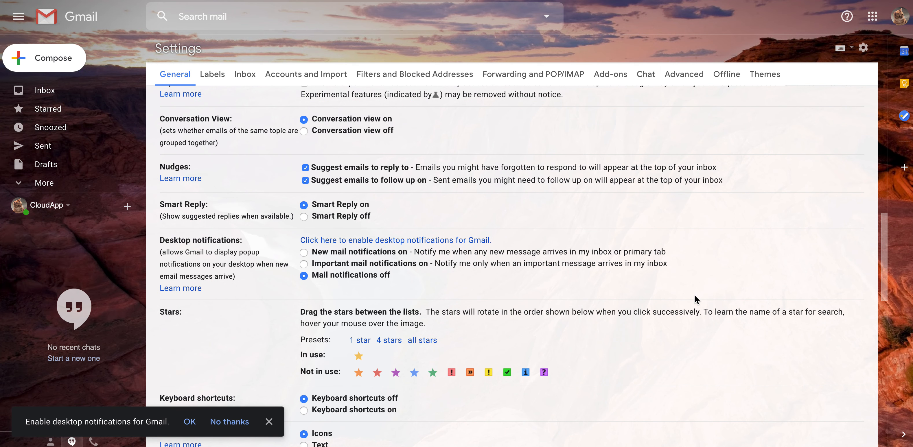
{"action": "scroll", "scroll_direction": "down", "scroll_amount": 3}
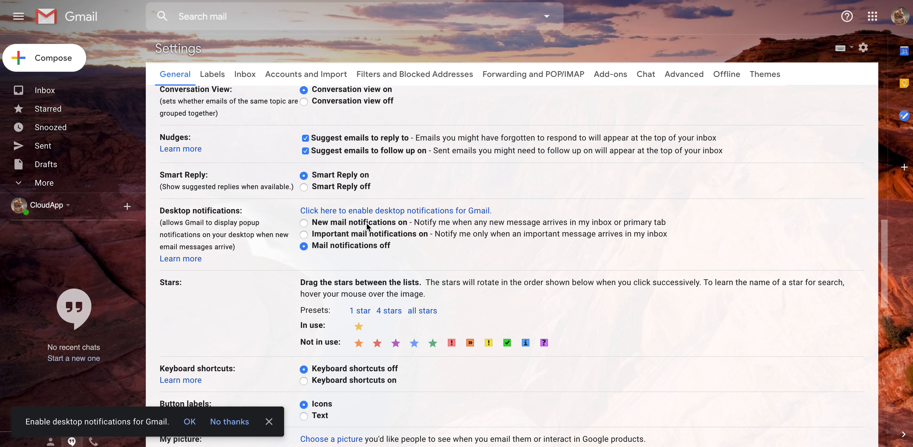
{"action": "mouse_move", "coordinate": [318, 240]}
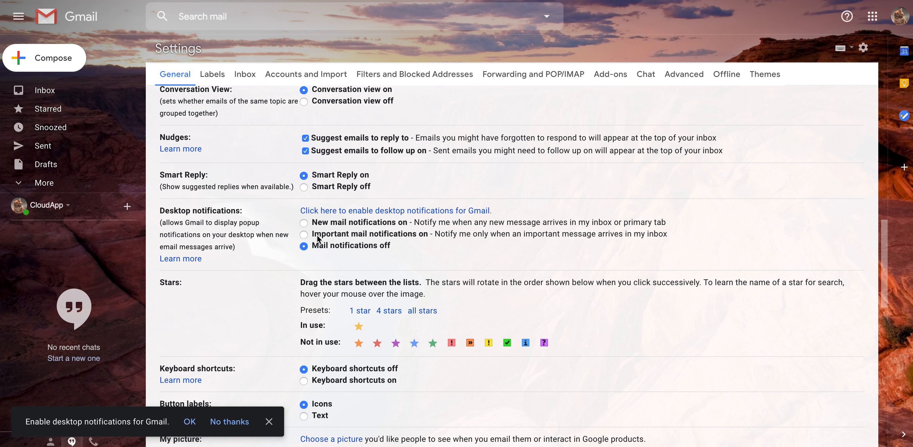
{"action": "mouse_move", "coordinate": [351, 236]}
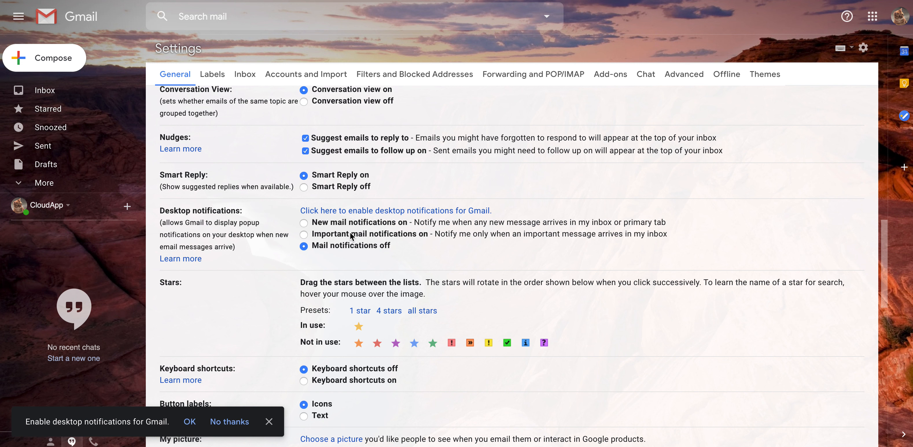
{"action": "mouse_move", "coordinate": [344, 257]}
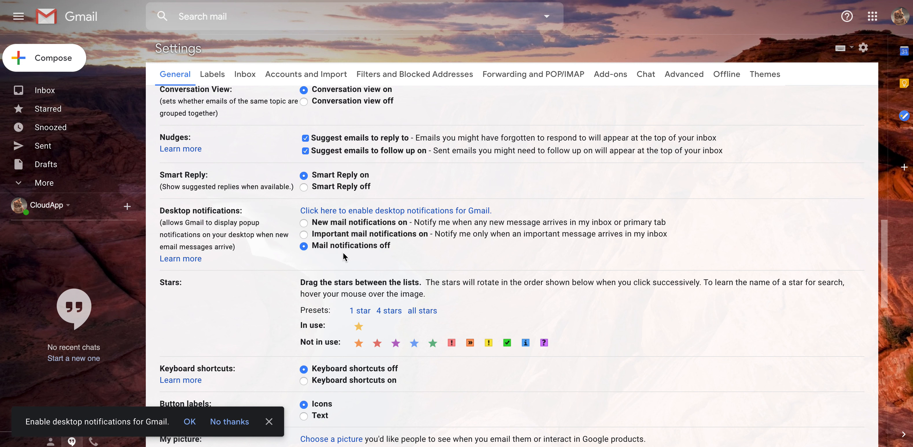
{"action": "mouse_move", "coordinate": [299, 257]}
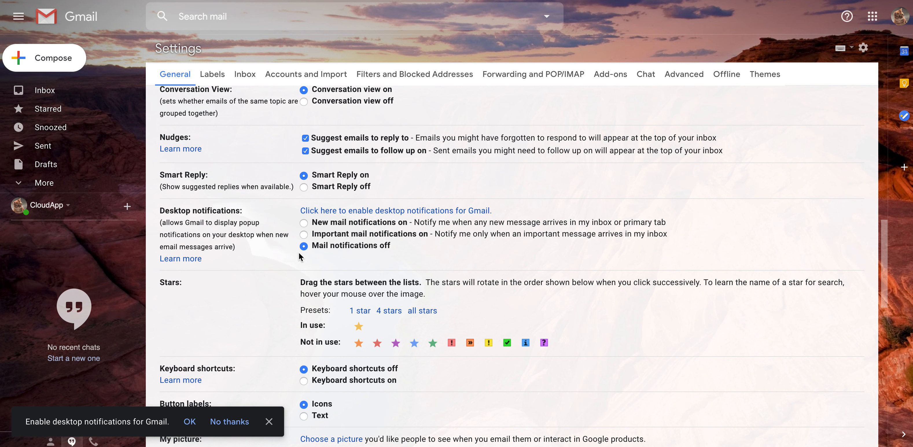
{"action": "mouse_move", "coordinate": [306, 245]}
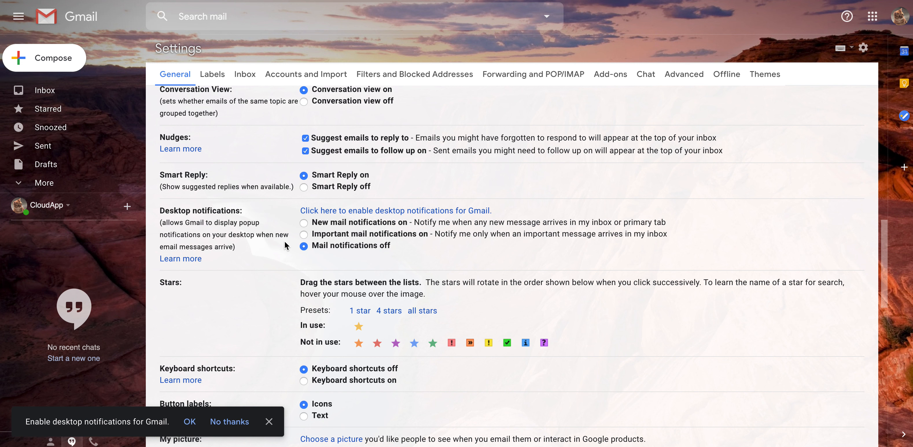
{"action": "mouse_move", "coordinate": [494, 194]}
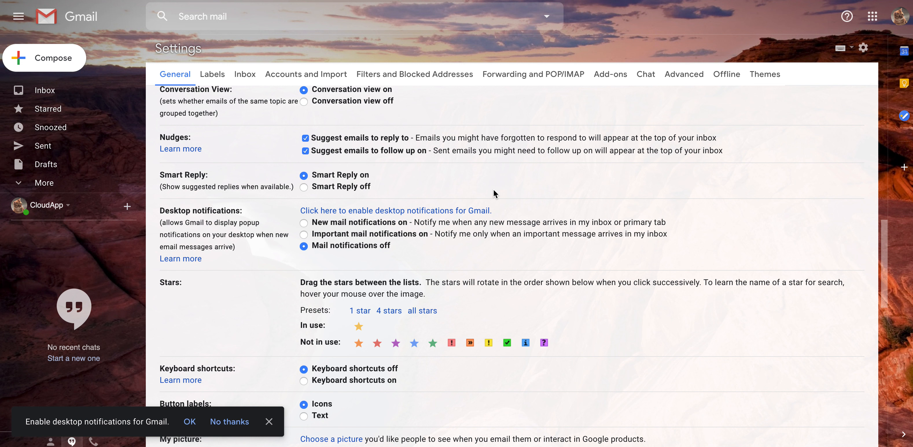
{"action": "mouse_move", "coordinate": [518, 75]}
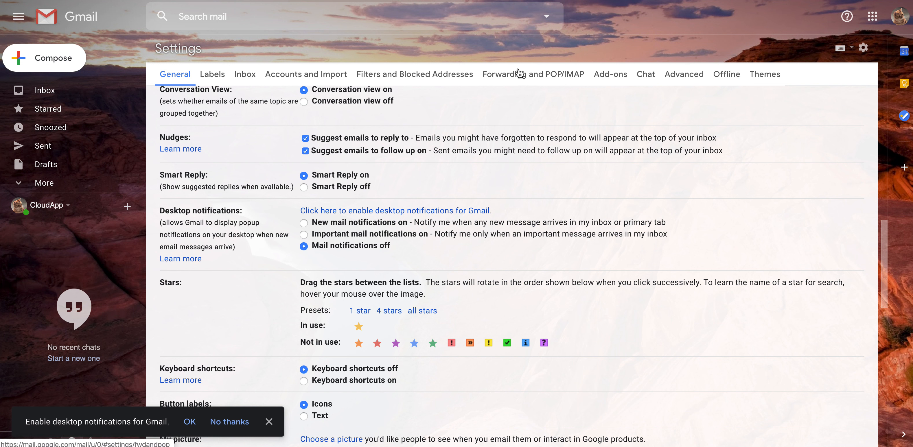
{"action": "mouse_move", "coordinate": [530, 97]}
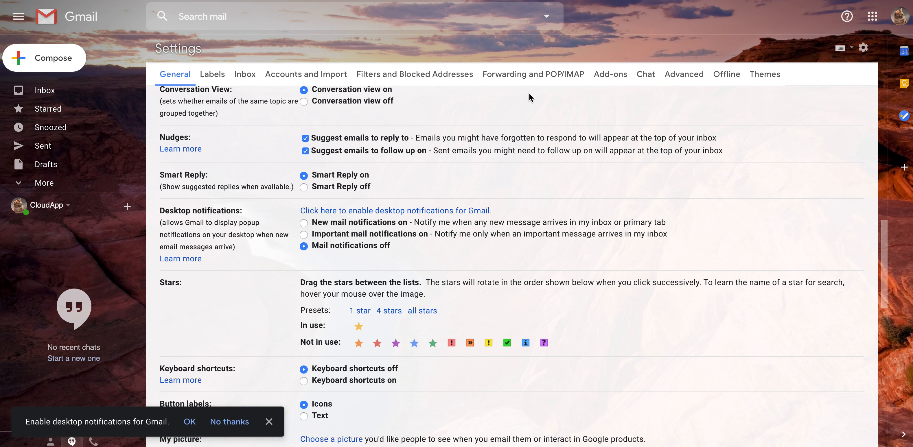
{"action": "mouse_move", "coordinate": [520, 55]}
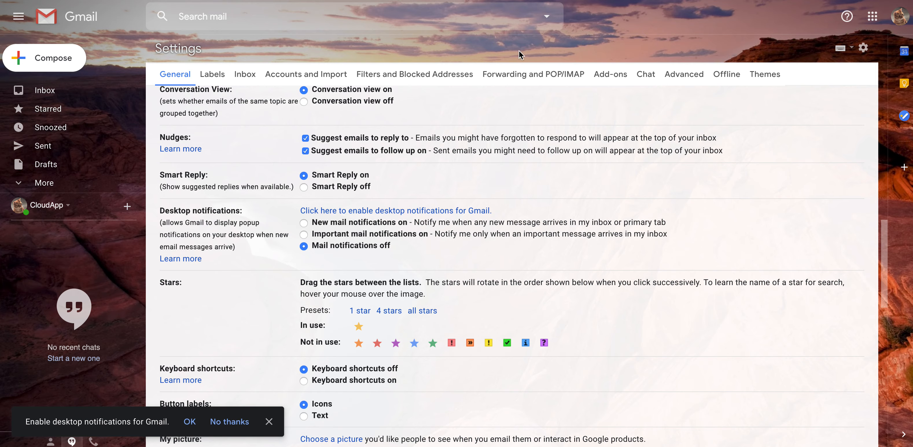